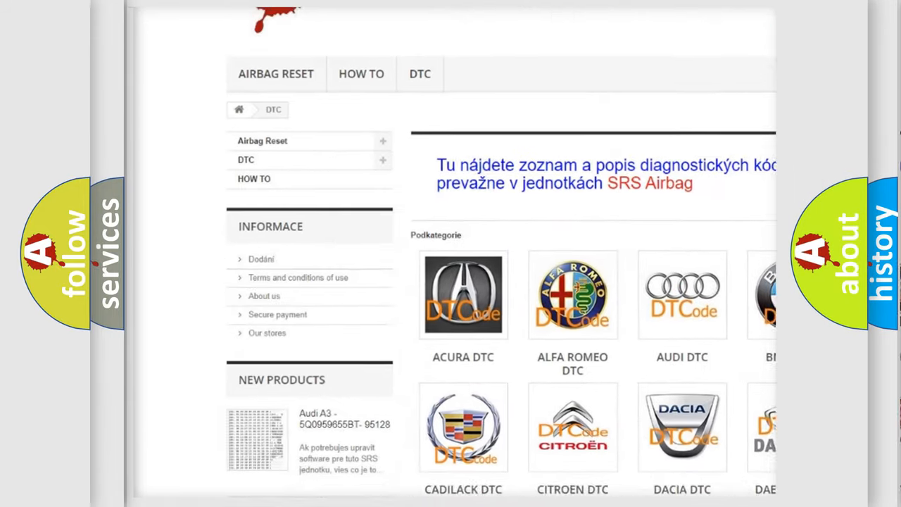
scroll("down", 3)
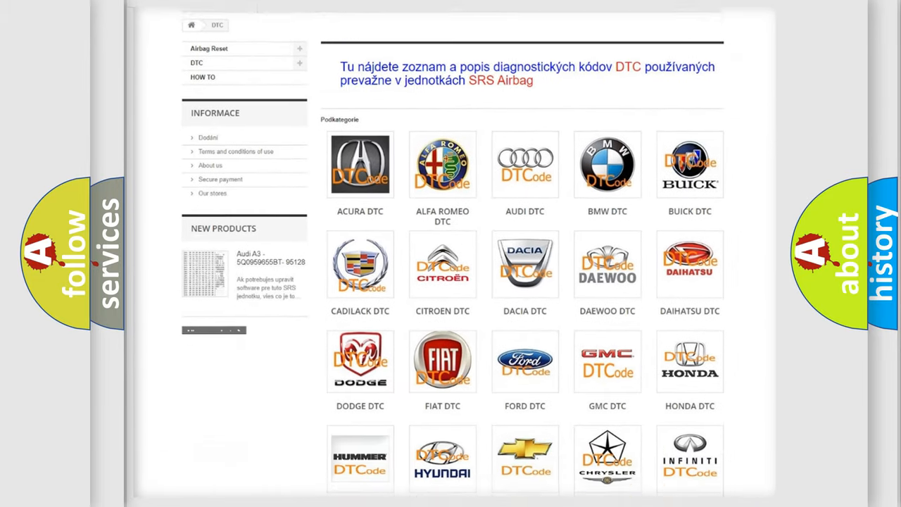
scroll("down", 3)
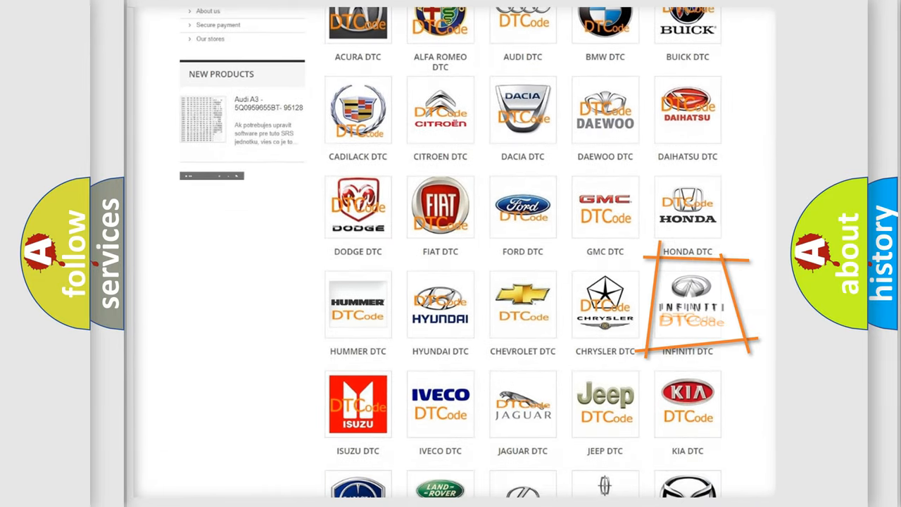